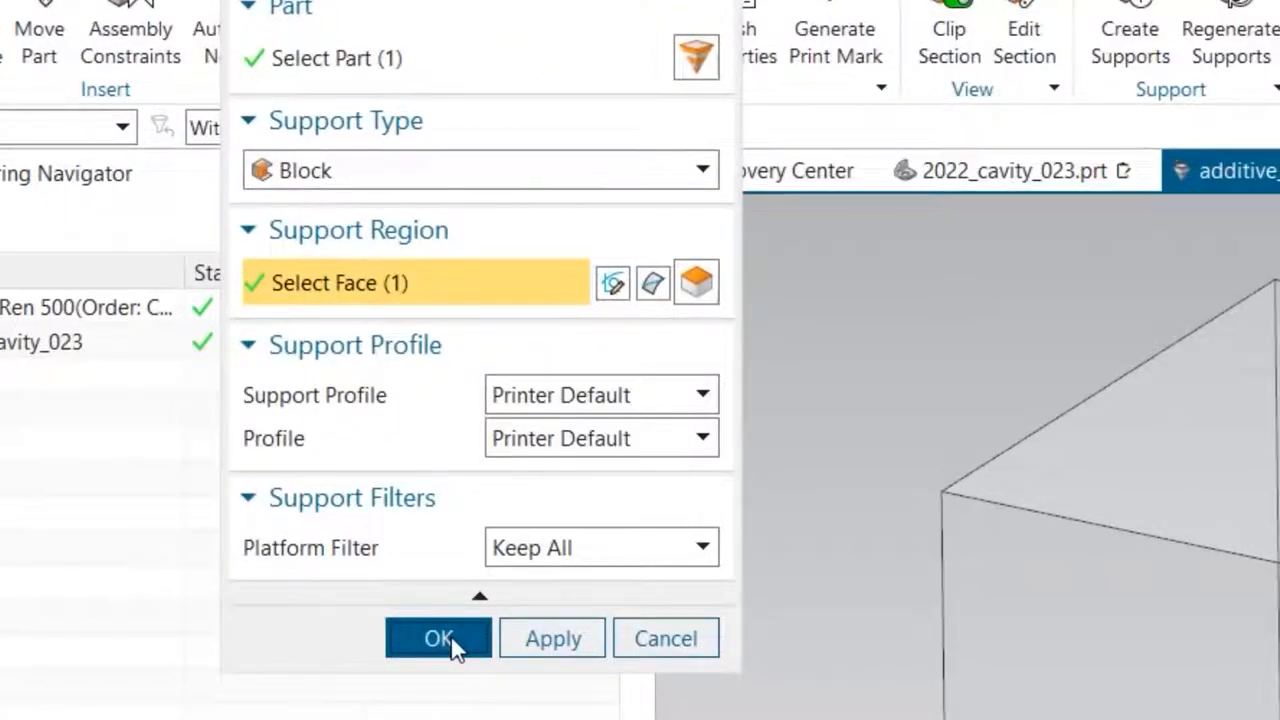
# Step: Create Block:0 supports under the cavity part, then open the build strategy editor
pyautogui.click(437, 638)
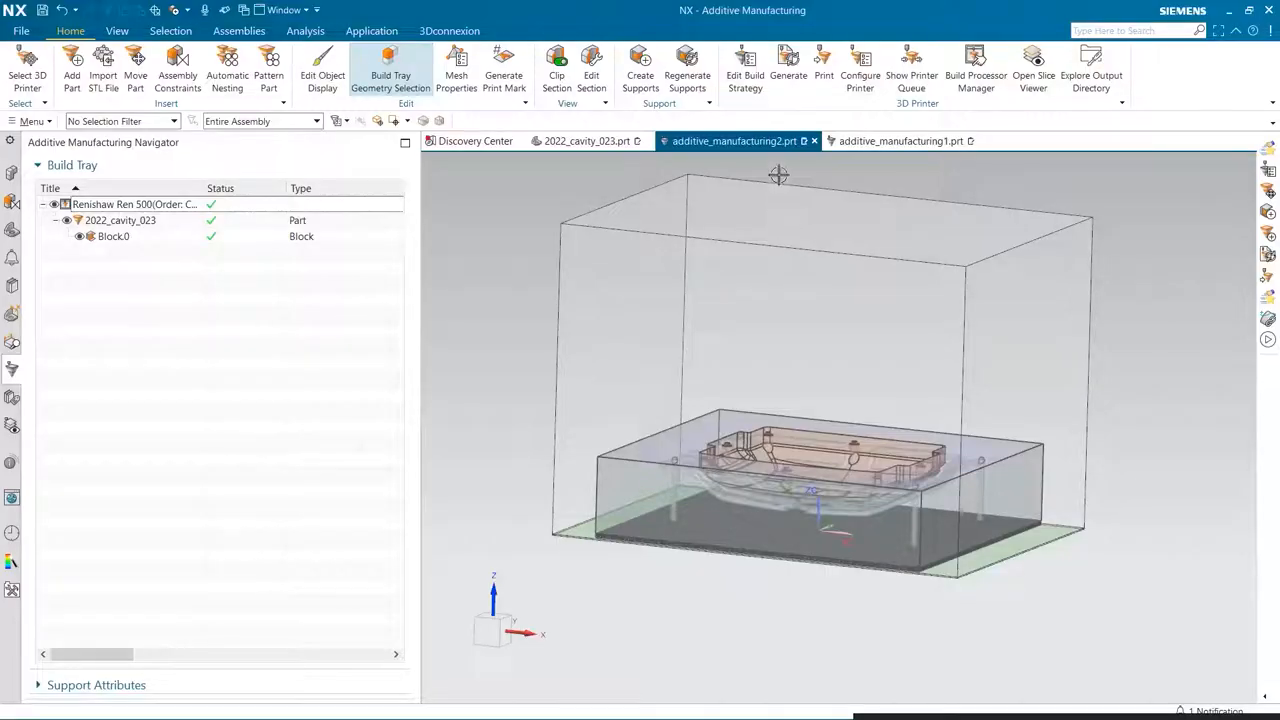
pyautogui.click(744, 70)
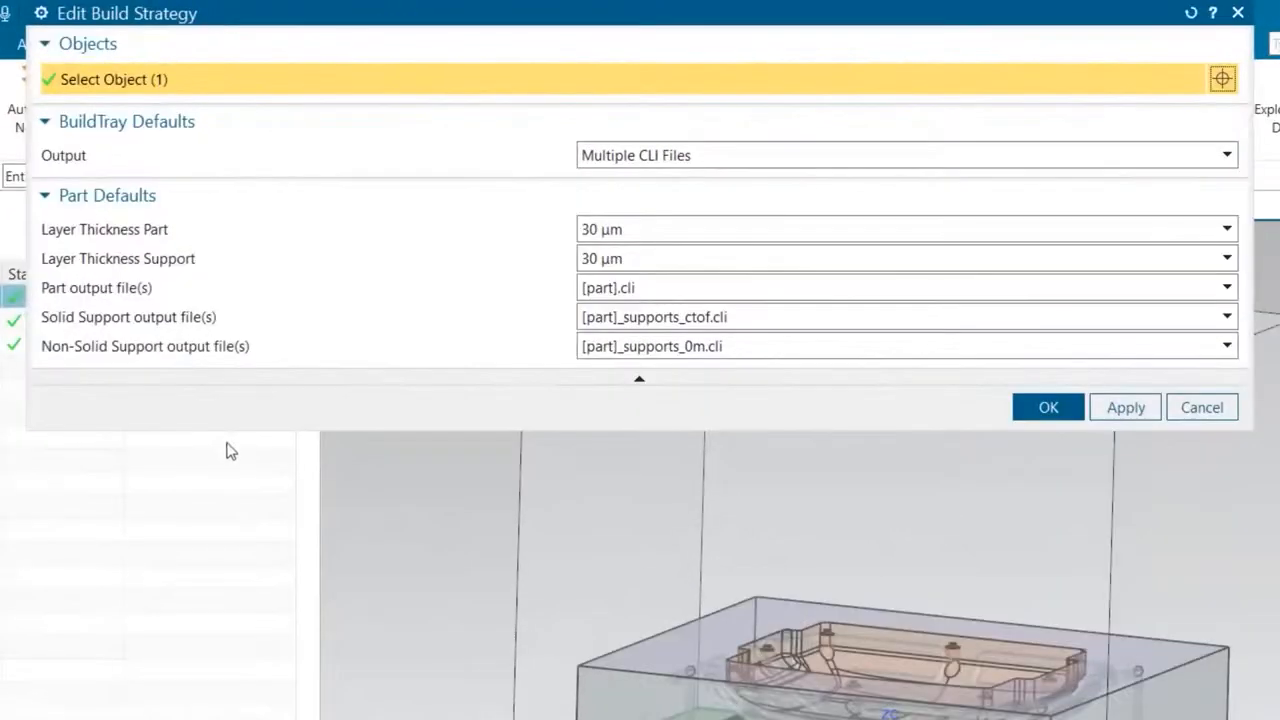
pyautogui.moveTo(237, 438)
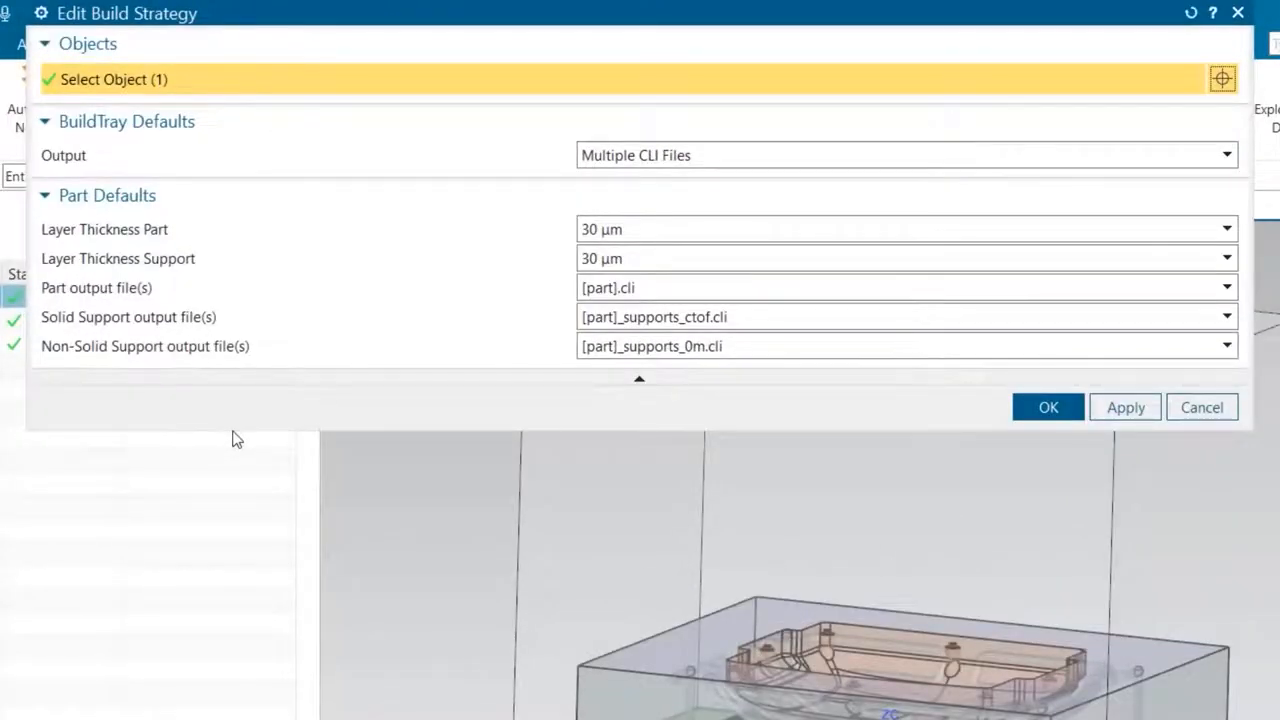